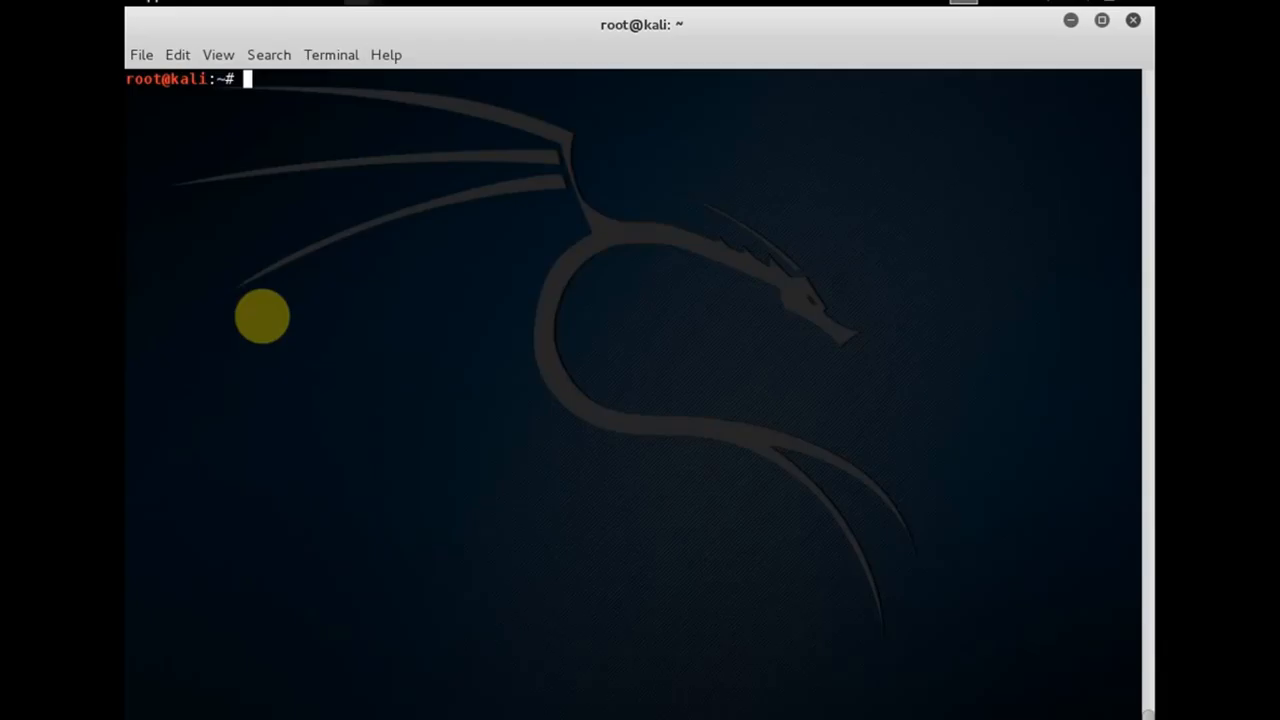
List the wireless interfaces with airmon-ng, then start monitor mode on wlan0.
text(airmon-ng)
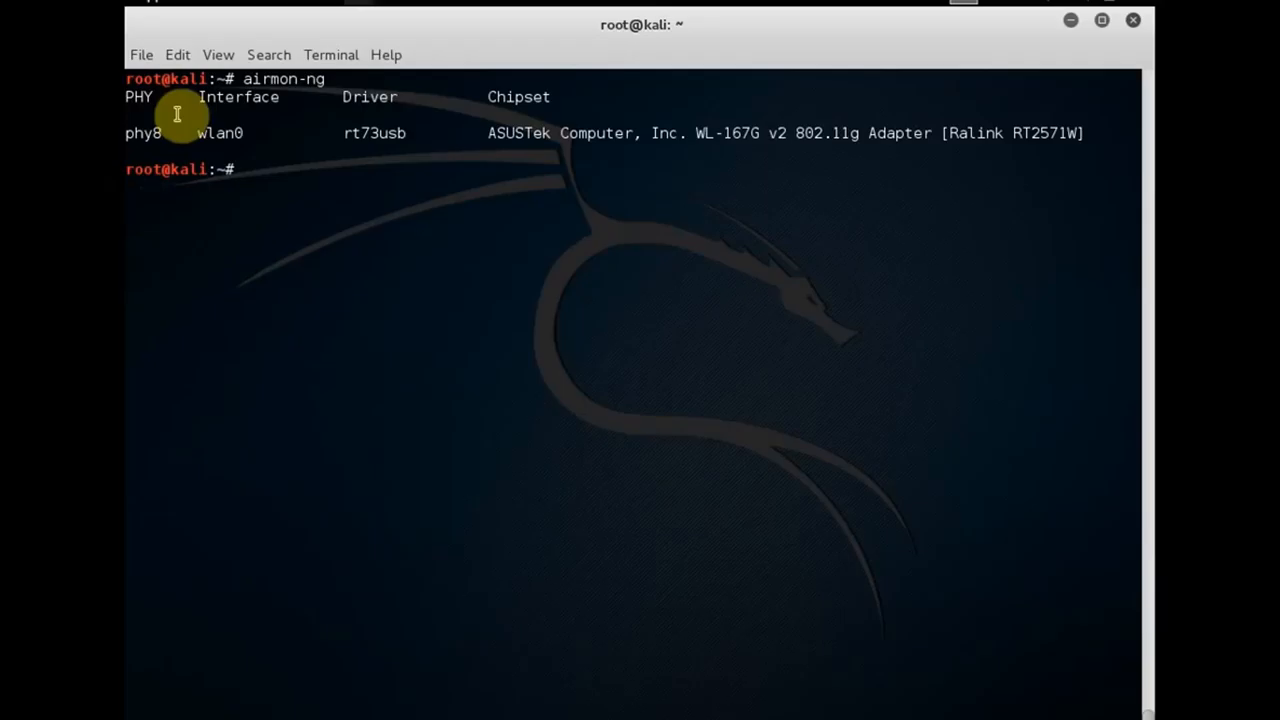
text(airmon-ng st)
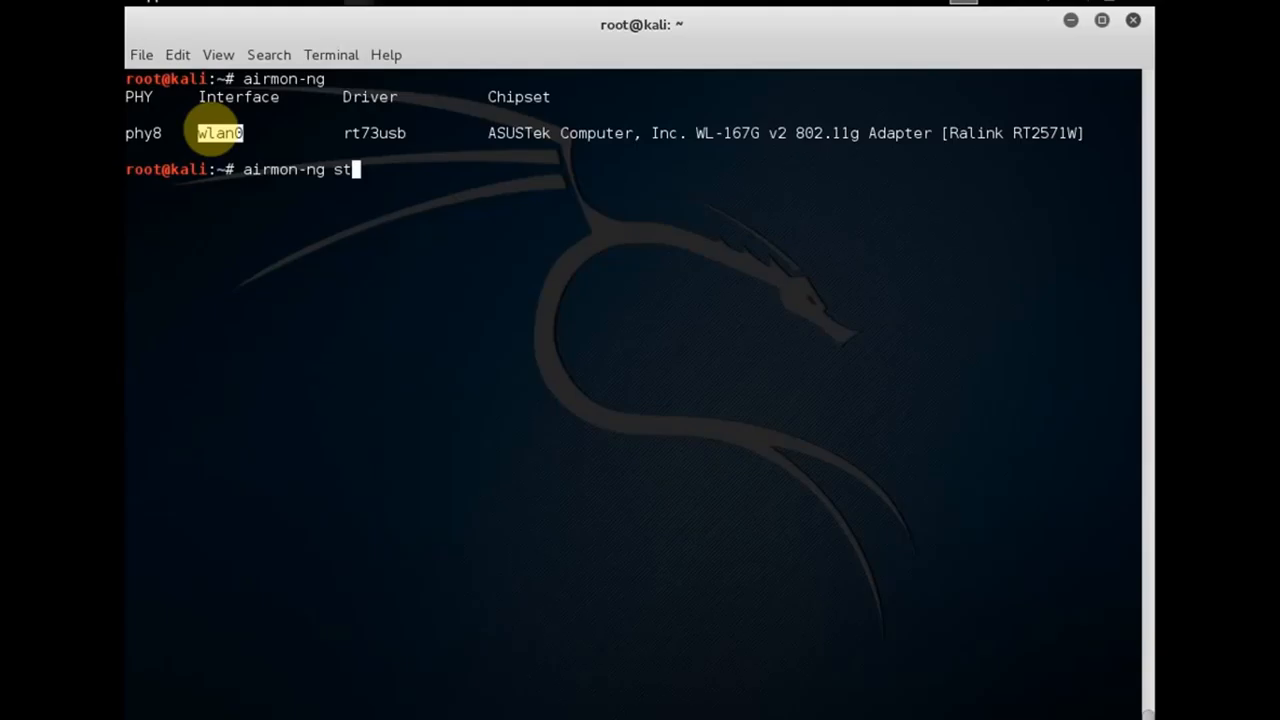
text(art wlan0)
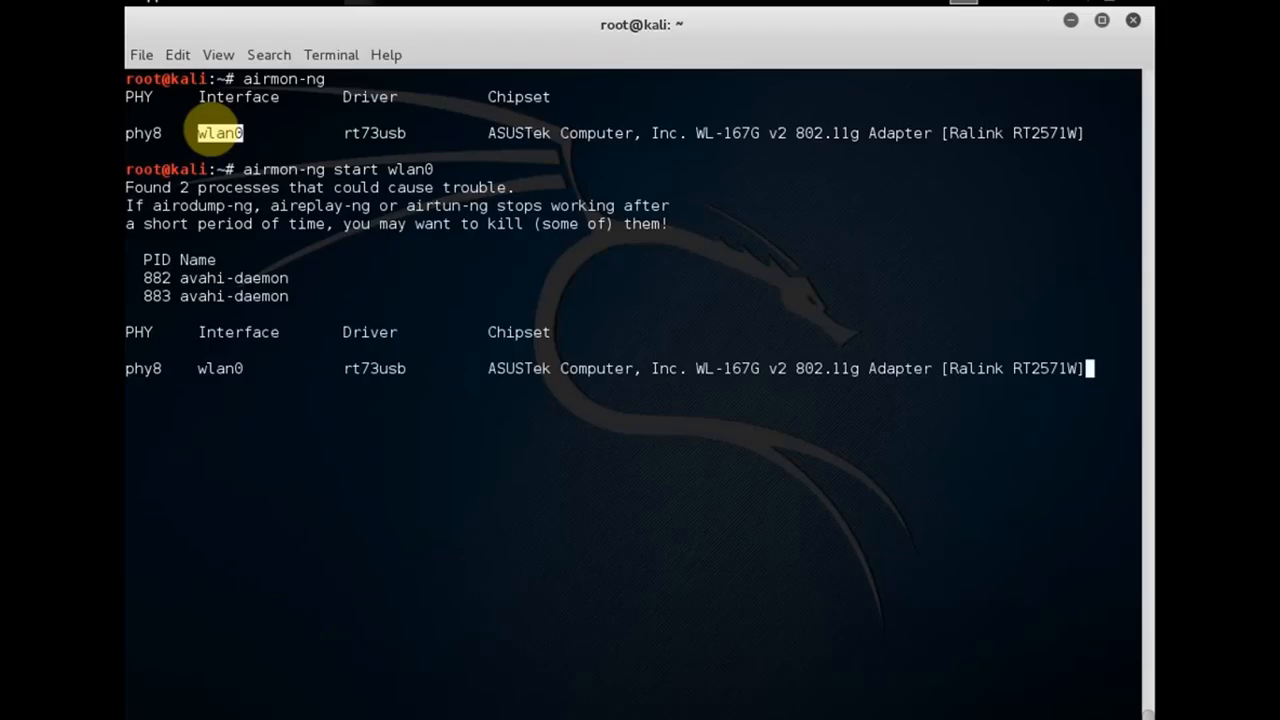
Check the wireless interface configuration with iwconfig before preparing the scan command.
text(iwconfig)
text(airodump-ng)
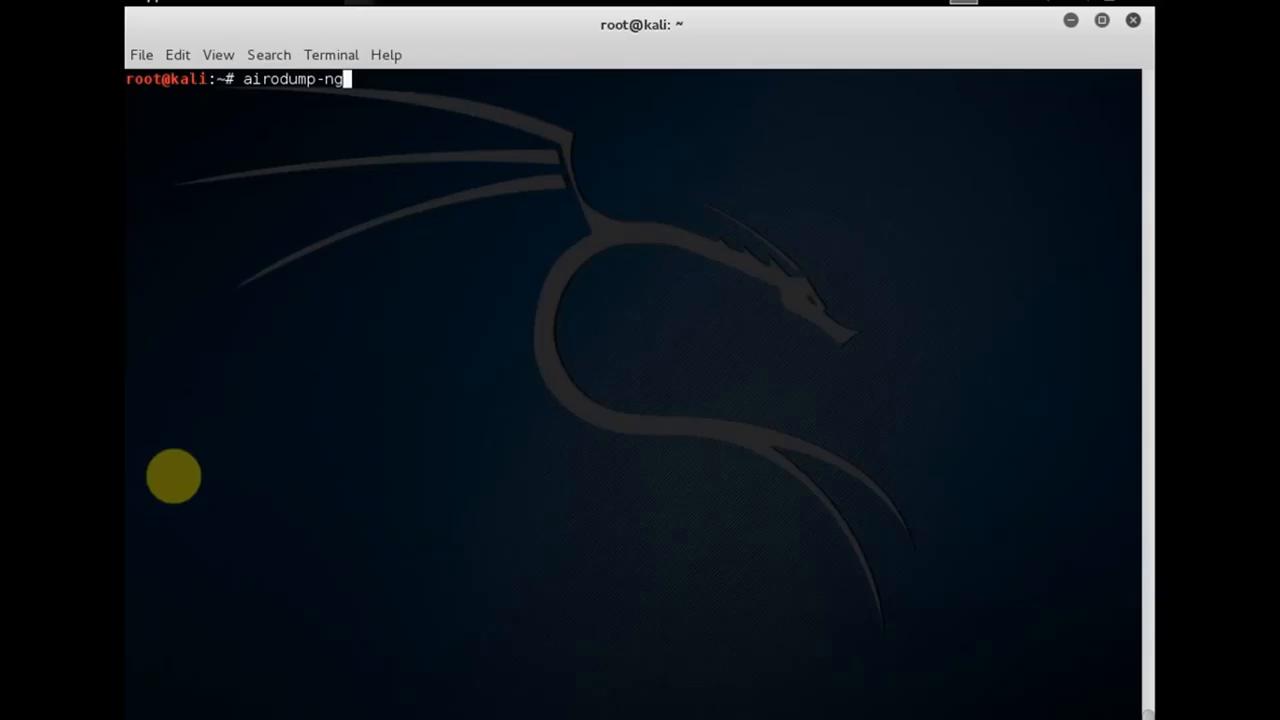
Run the airodump-ng scan listing three networks including a hidden SSID, then stop it with Ctrl+C.
key(Return)
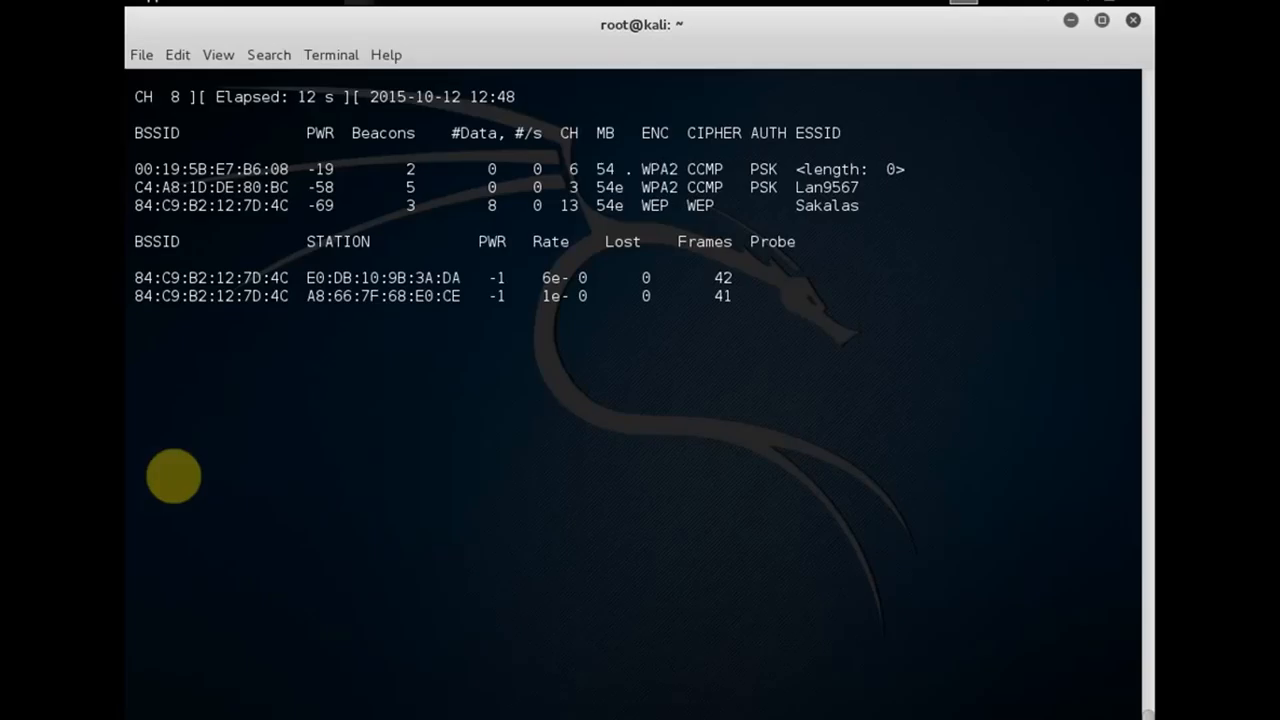
key(ctrl+c)
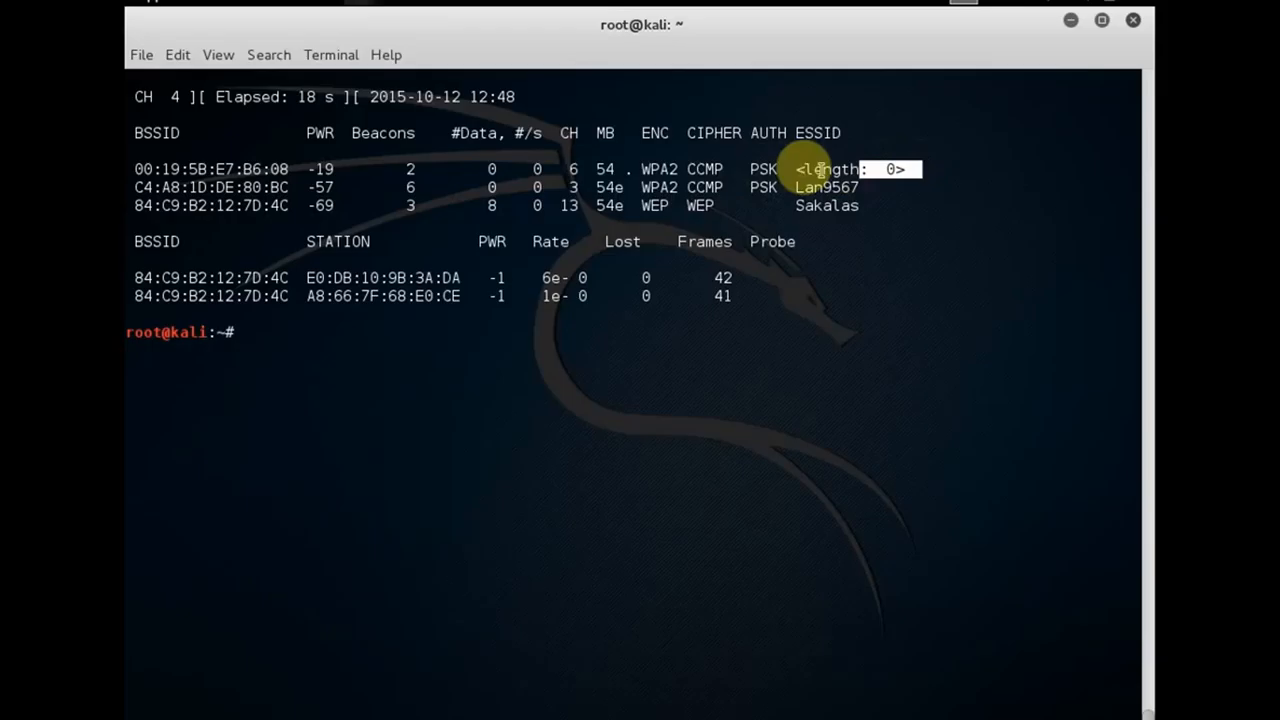
mouse_move(296, 332)
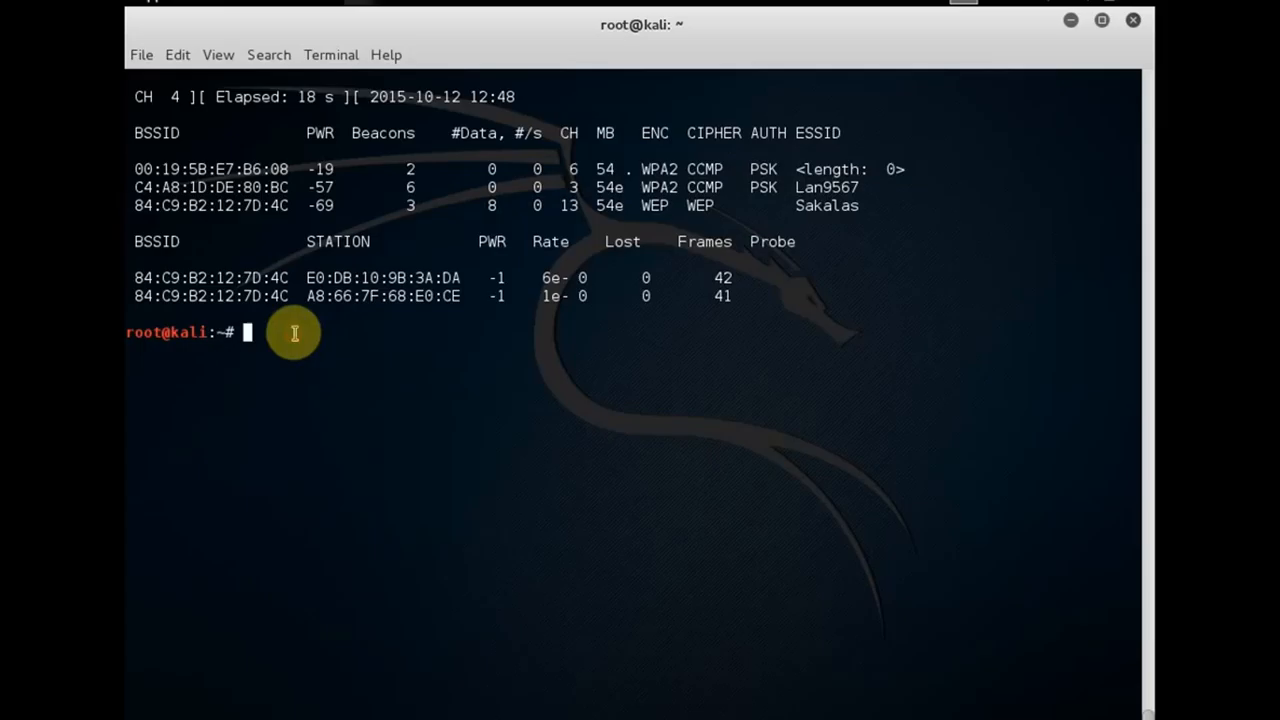
Run 'airodump-ng -c wlan0', which fails with usage help and 'No interface specified'.
text(airodump-ng)
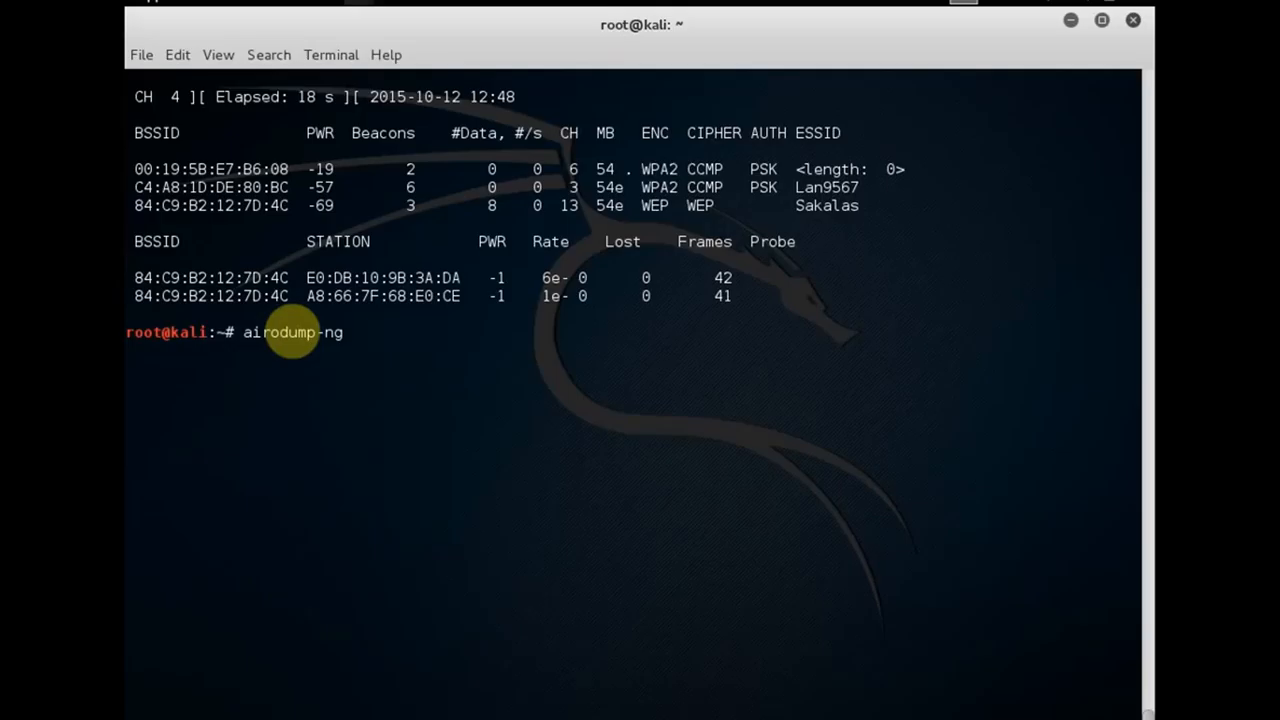
text(-c wlan0)
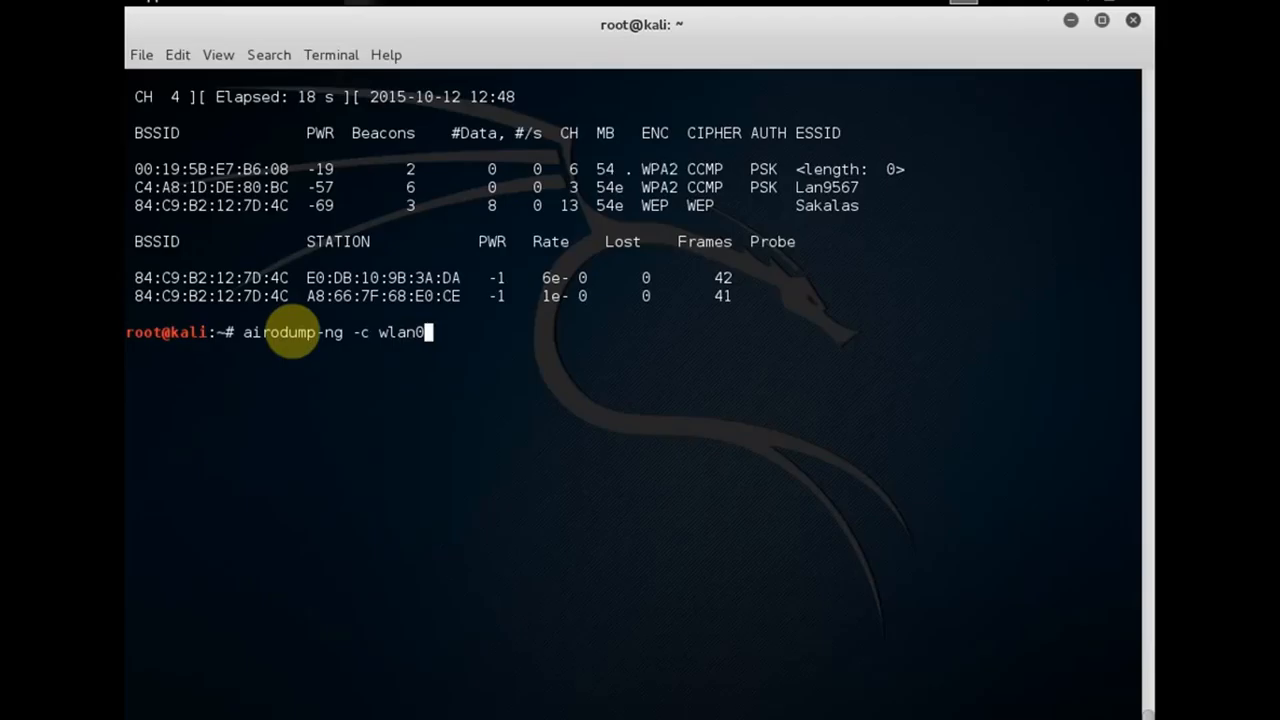
key(Return)
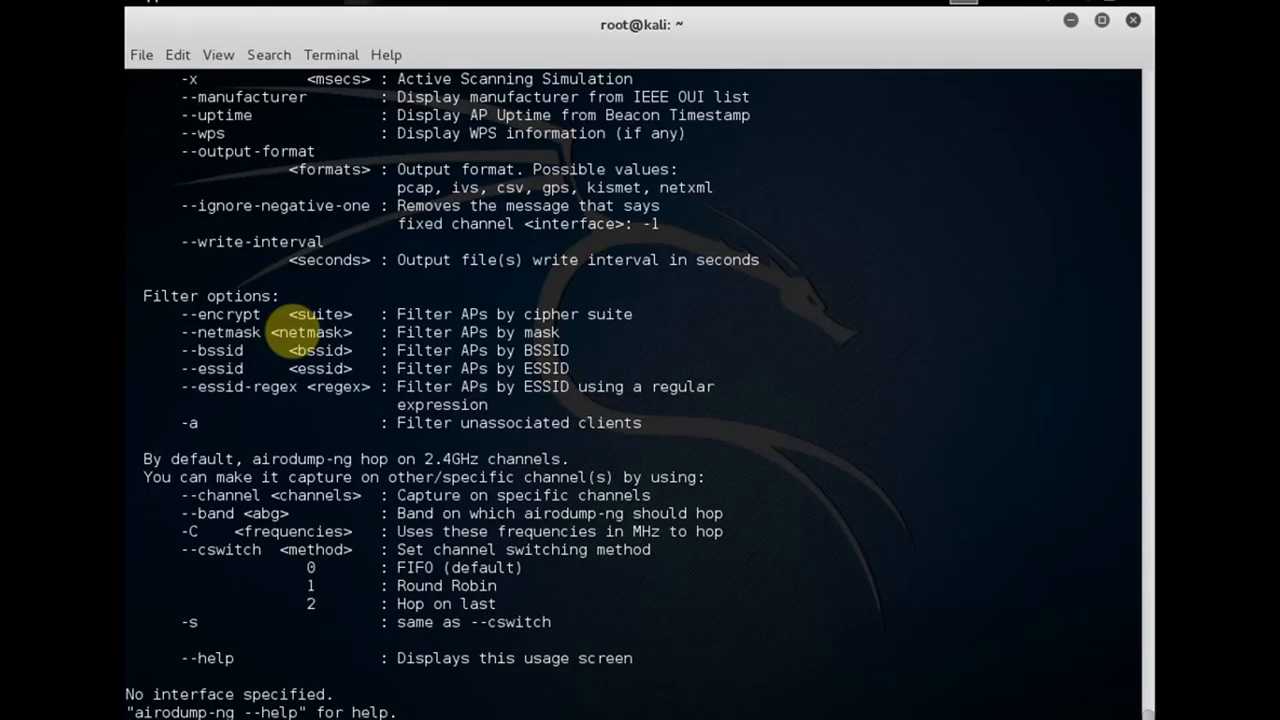
key(Return)
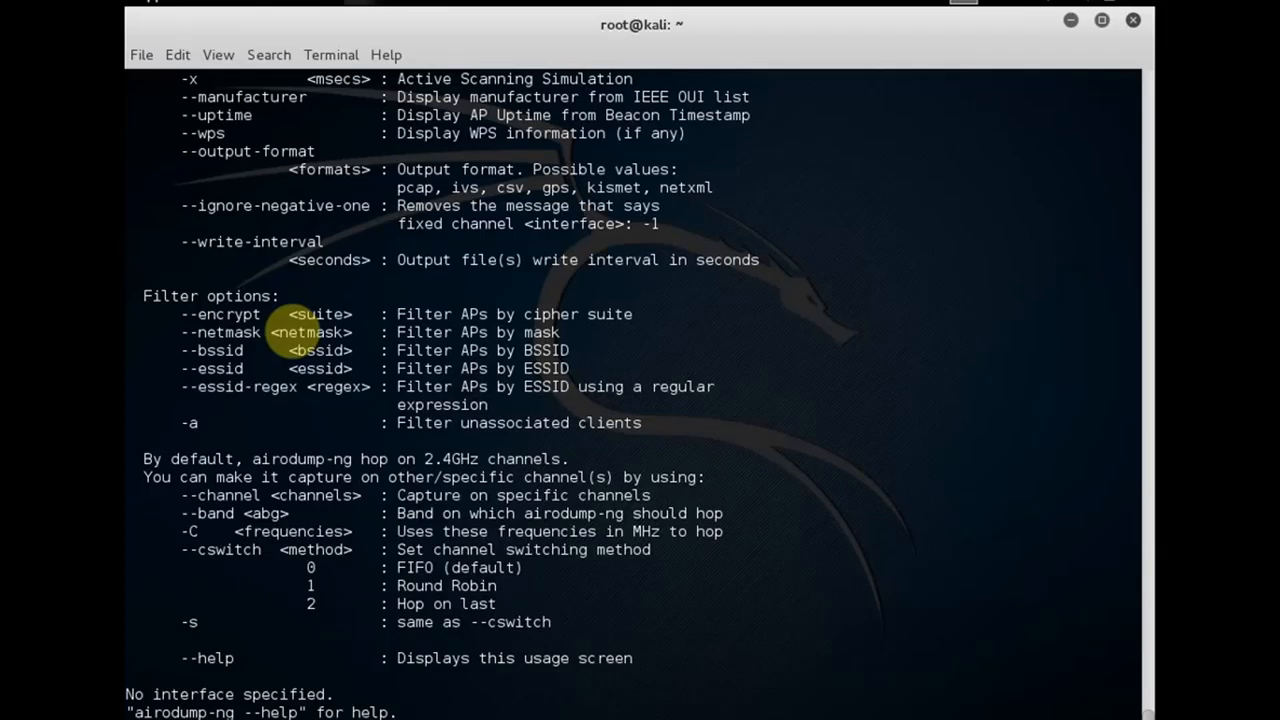